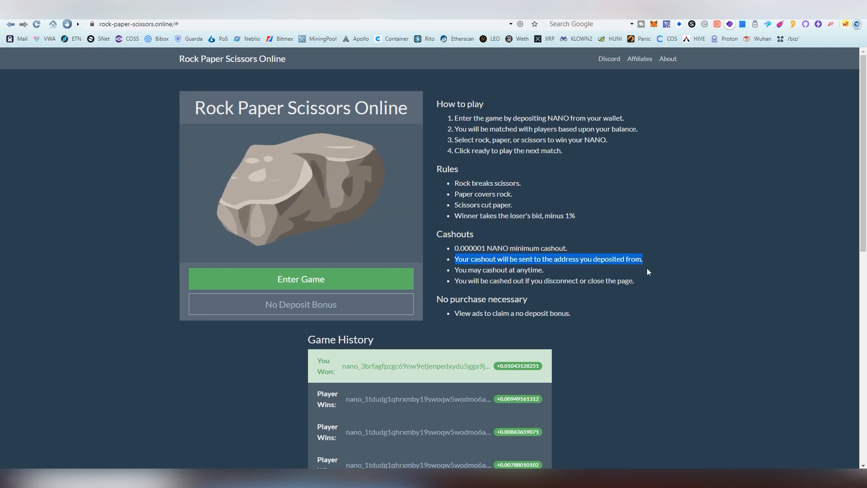
Enter the game with a NANO deposit and get matched for the first round.
left_click(499, 269)
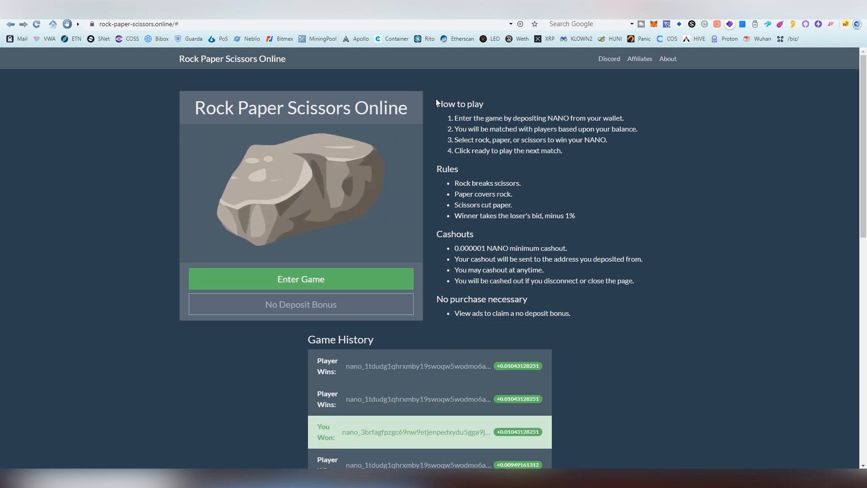
left_click(301, 279)
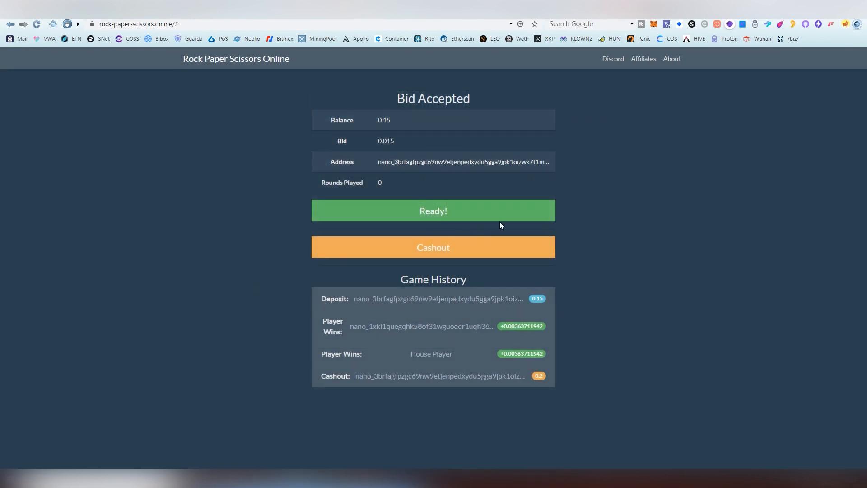
left_click(433, 211)
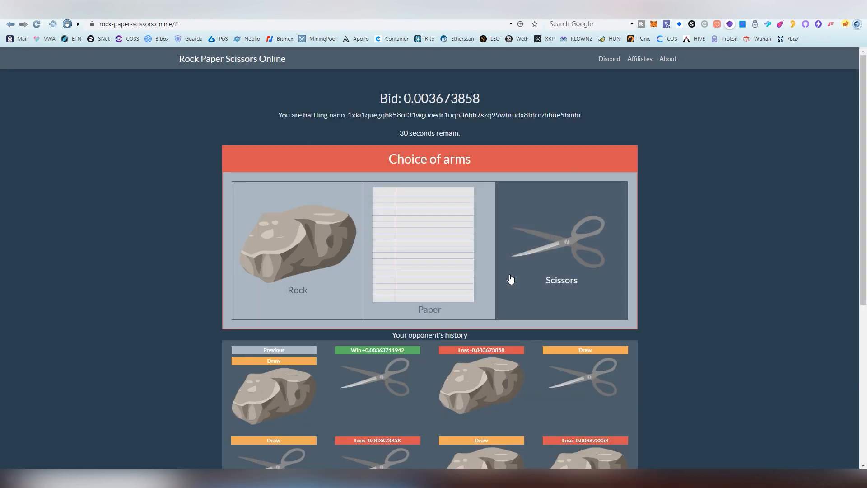
Review the first round's win and play the second round, leaving 0.149963261 NANO.
scroll("down", 3)
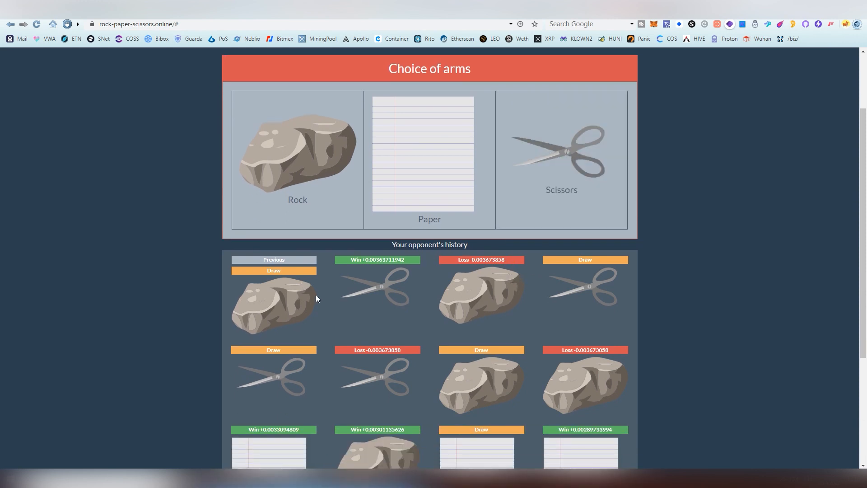
mouse_move(434, 207)
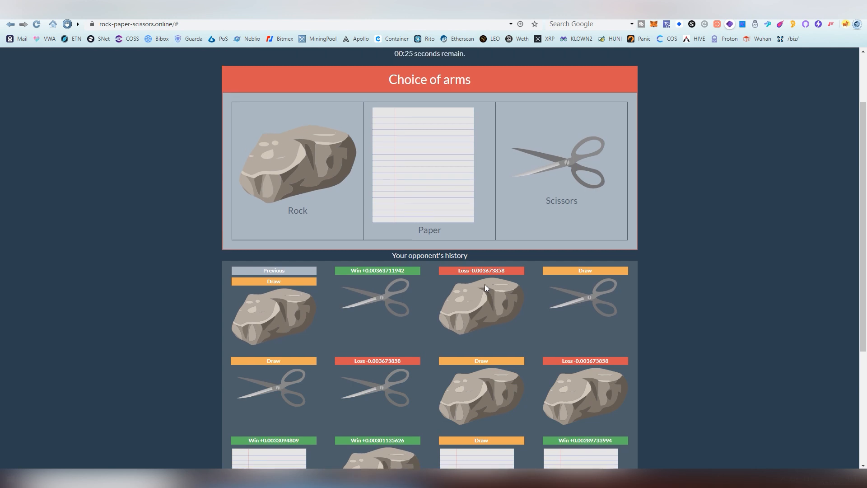
scroll("up", 3)
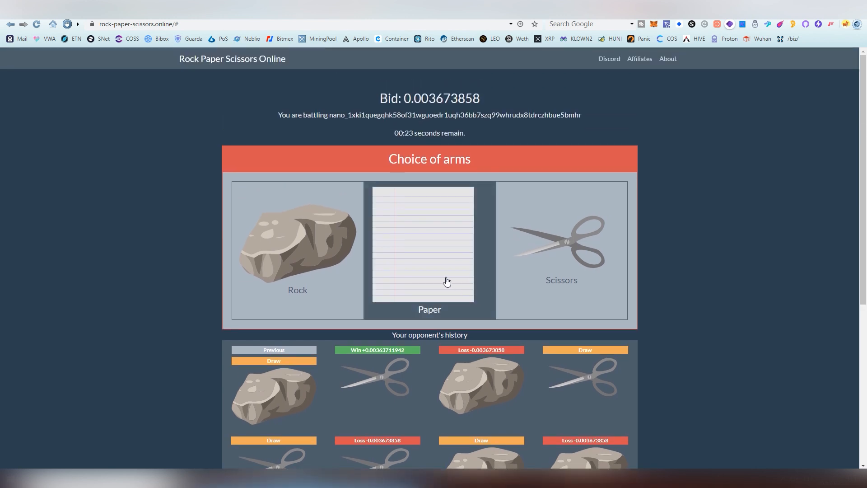
mouse_move(490, 304)
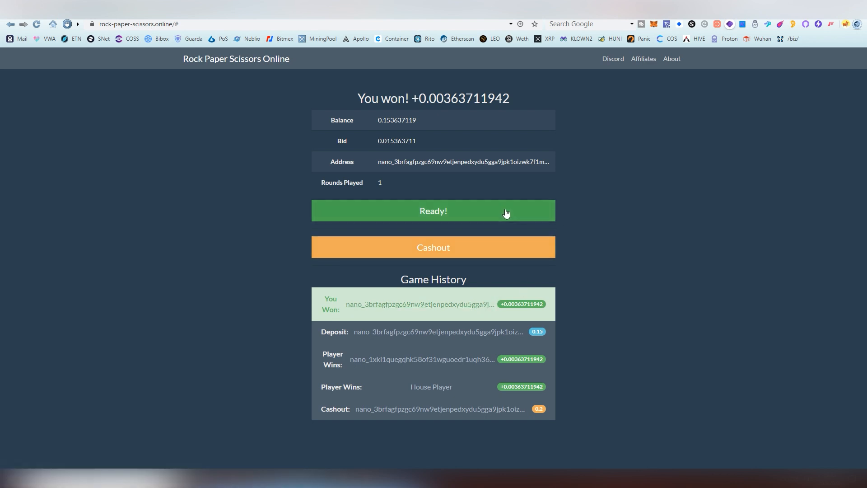
left_click(433, 211)
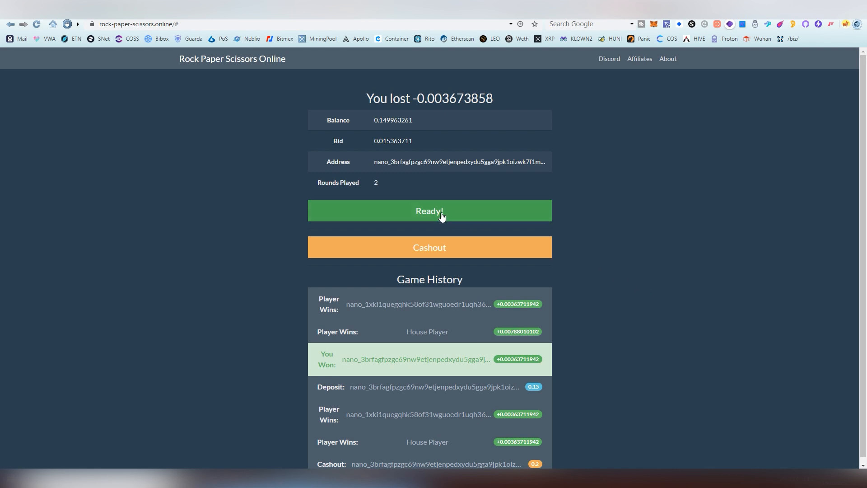
Play rounds three to five (loss, draw, loss), leaving a 0.130925692 NANO balance.
left_click(430, 210)
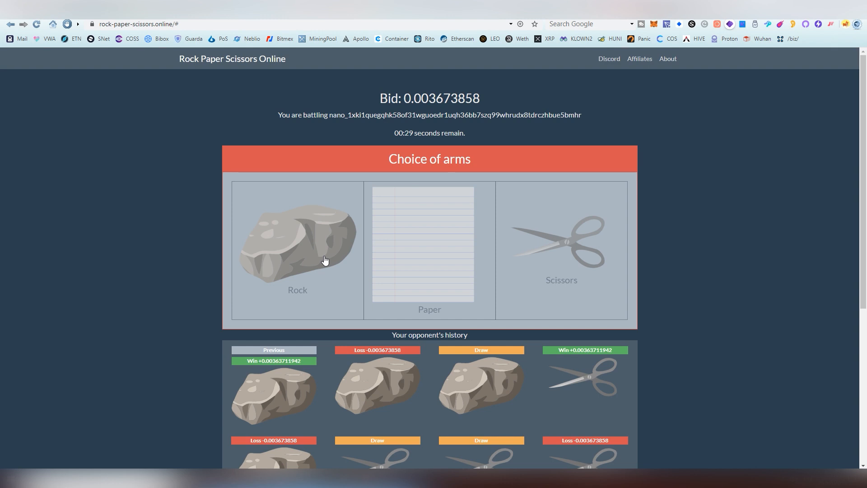
mouse_move(150, 261)
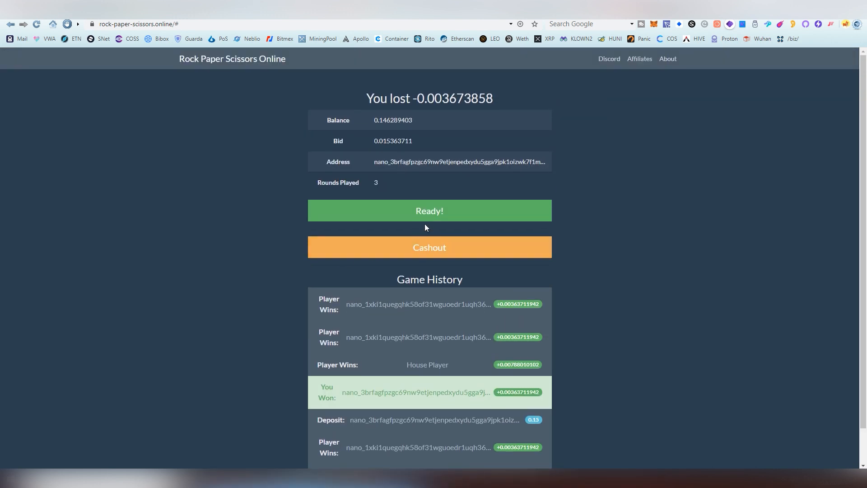
left_click(429, 211)
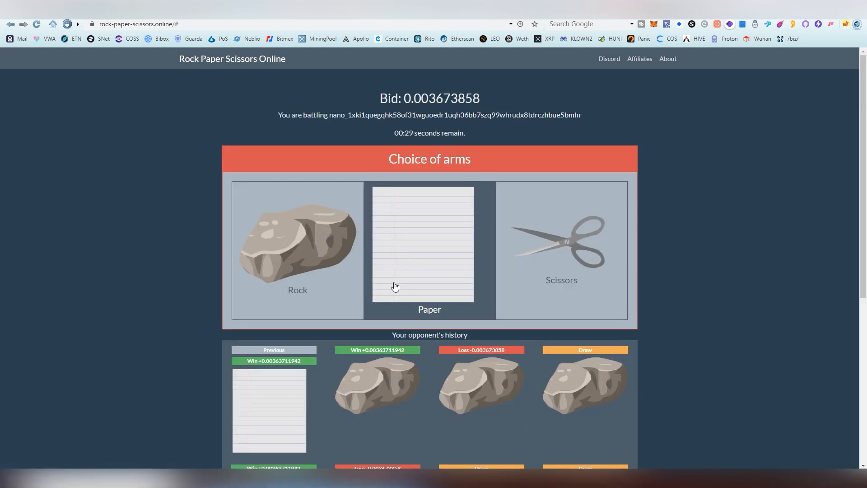
mouse_move(694, 259)
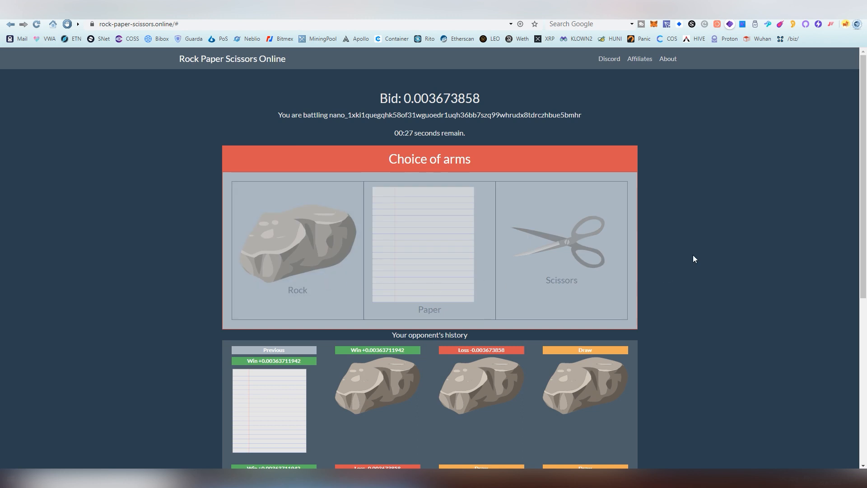
scroll("down", 3)
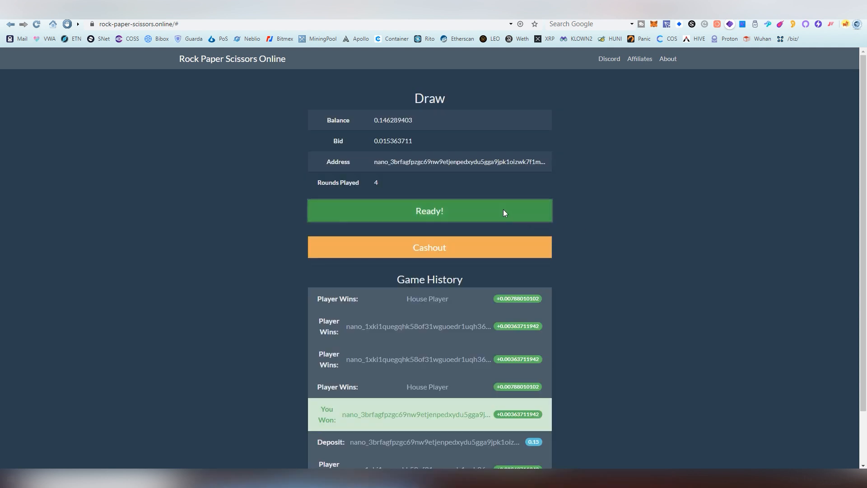
left_click(429, 211)
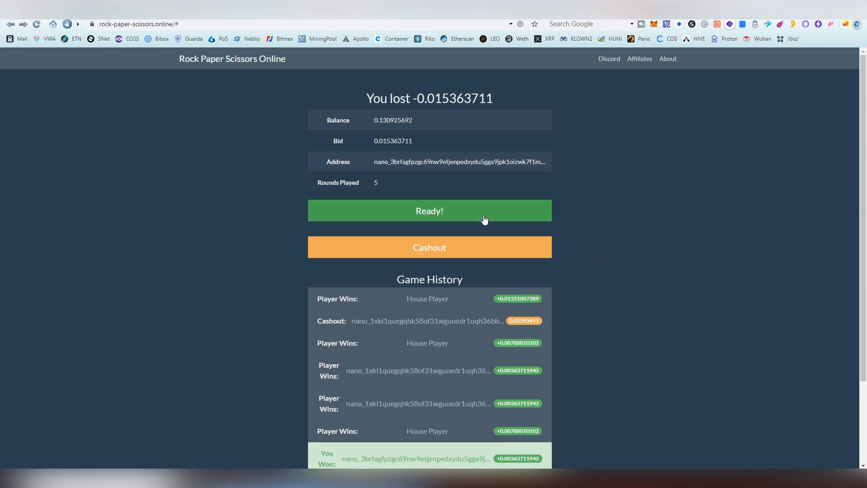
Draw round six with paper against House Player, then start a 0.007959698-bid round.
left_click(430, 210)
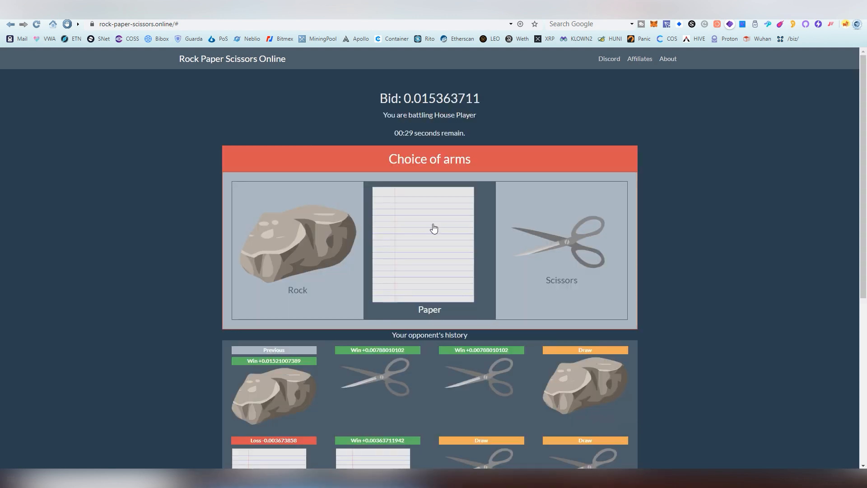
left_click(430, 243)
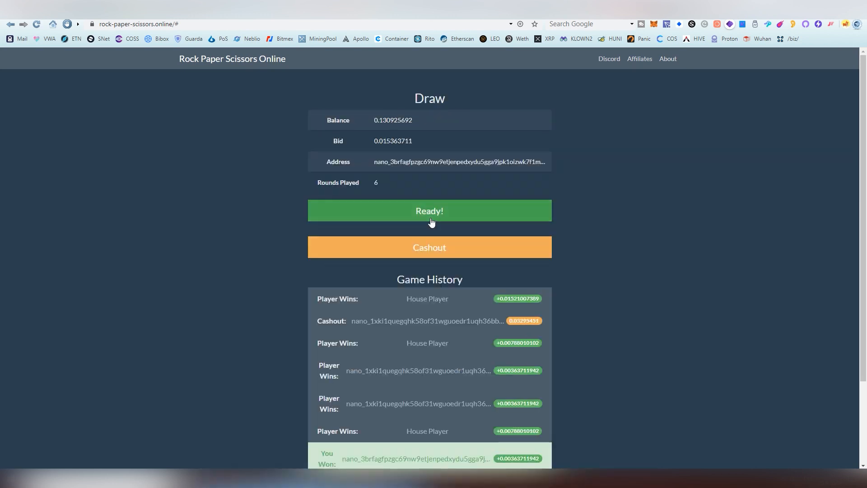
left_click(430, 211)
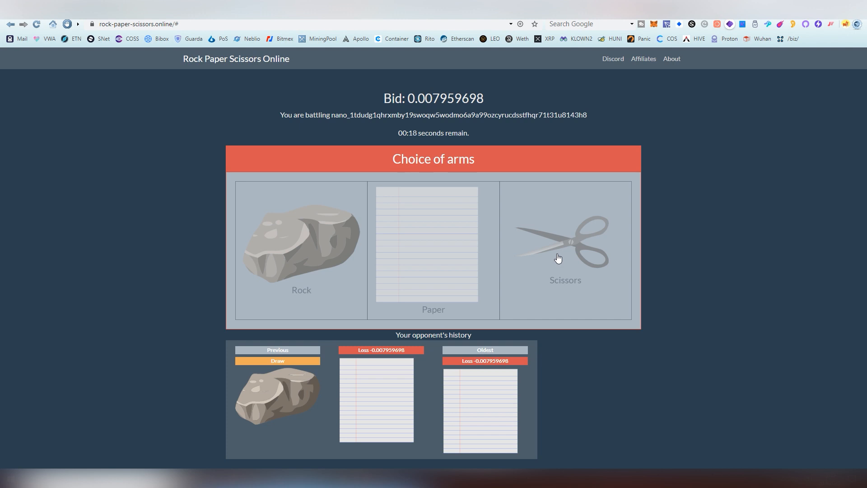
Throw scissors, finish round nine at 0.122965994 NANO, and queue for another match.
left_click(565, 243)
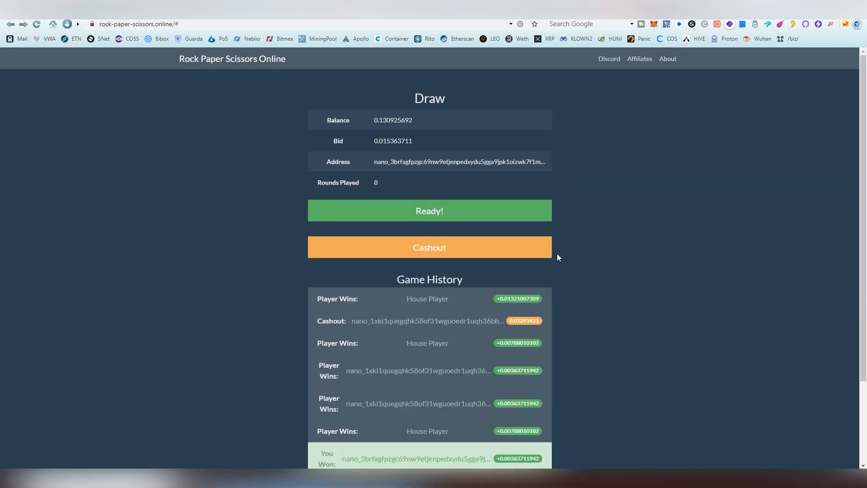
left_click(429, 210)
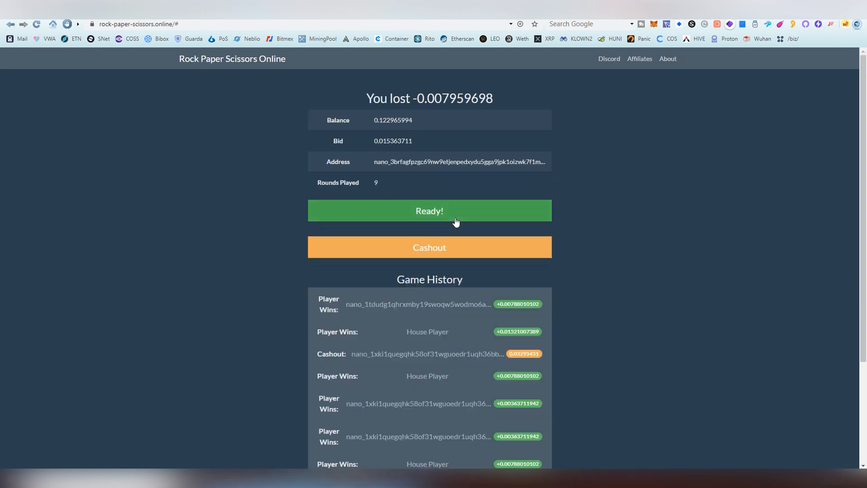
left_click(429, 211)
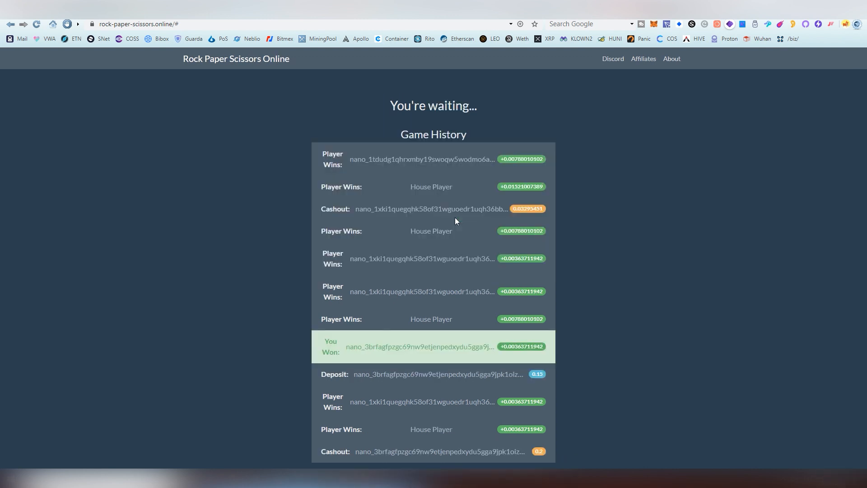
mouse_move(370, 241)
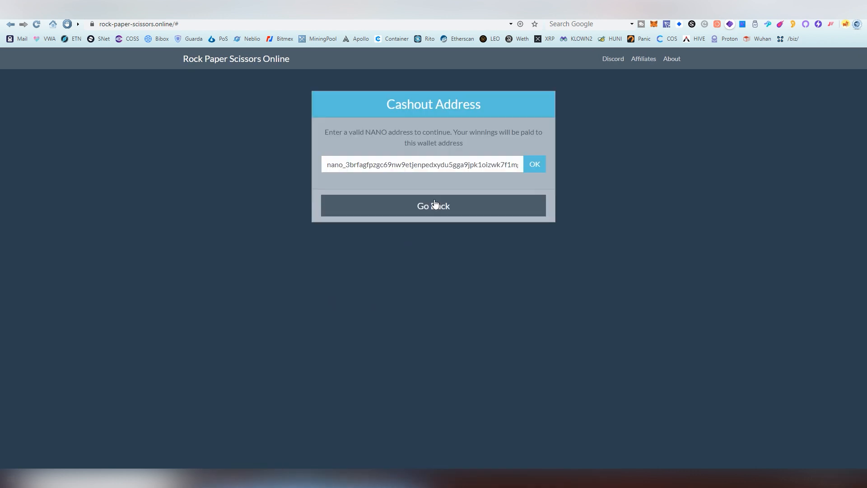
left_click(534, 165)
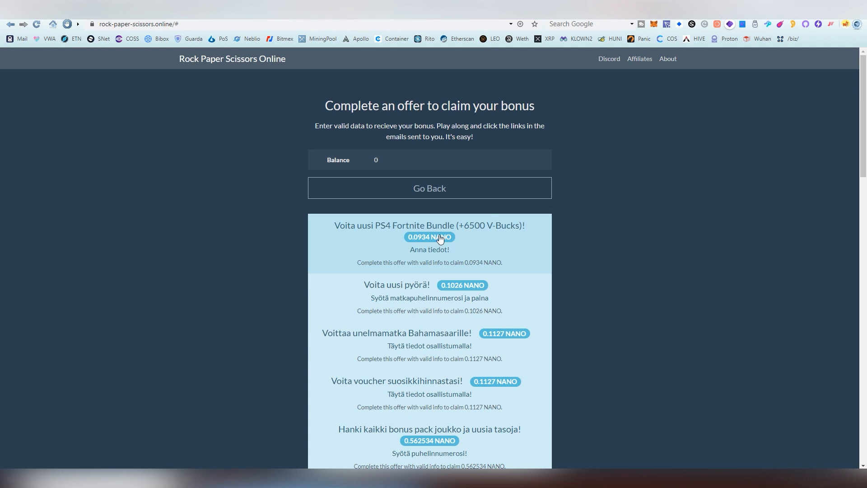
scroll("down", 3)
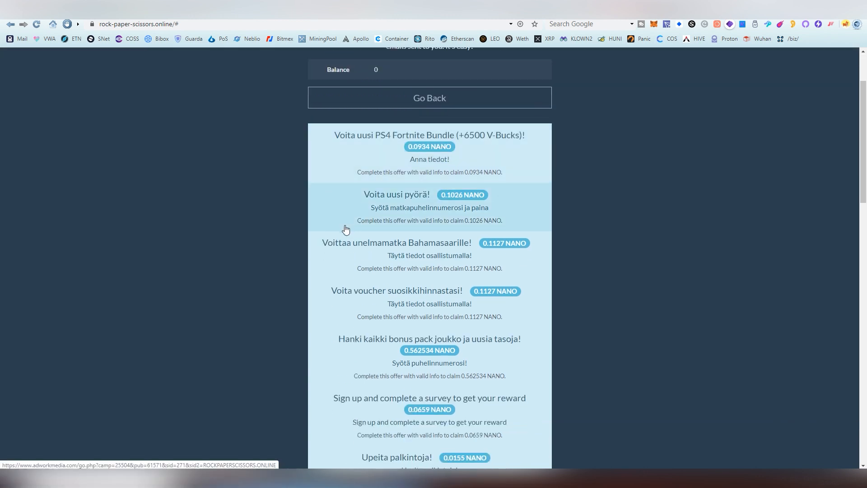
scroll("down", 3)
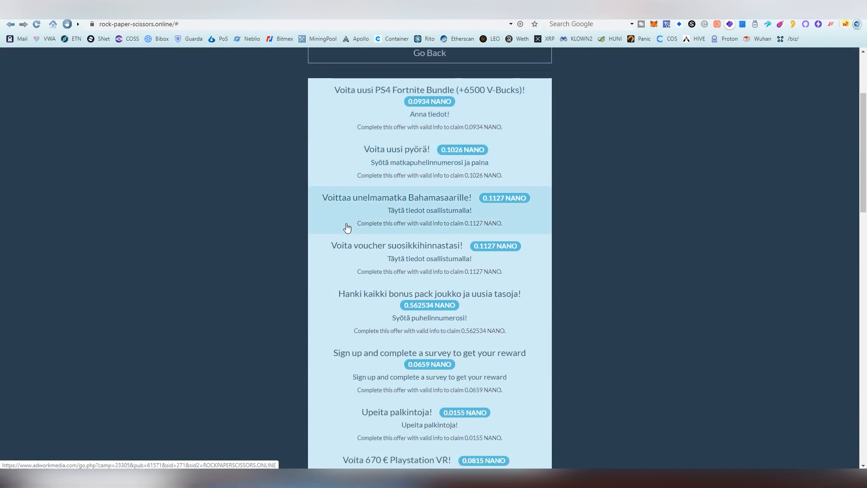
scroll("down", 3)
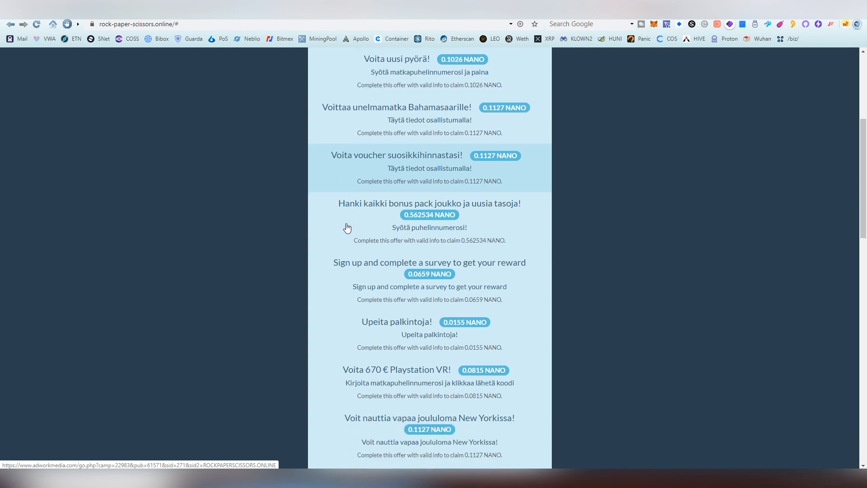
scroll("down", 3)
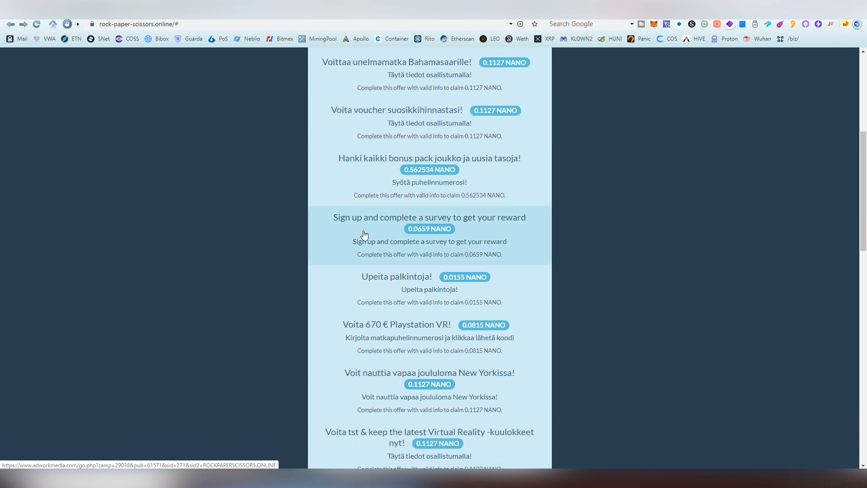
scroll("down", 3)
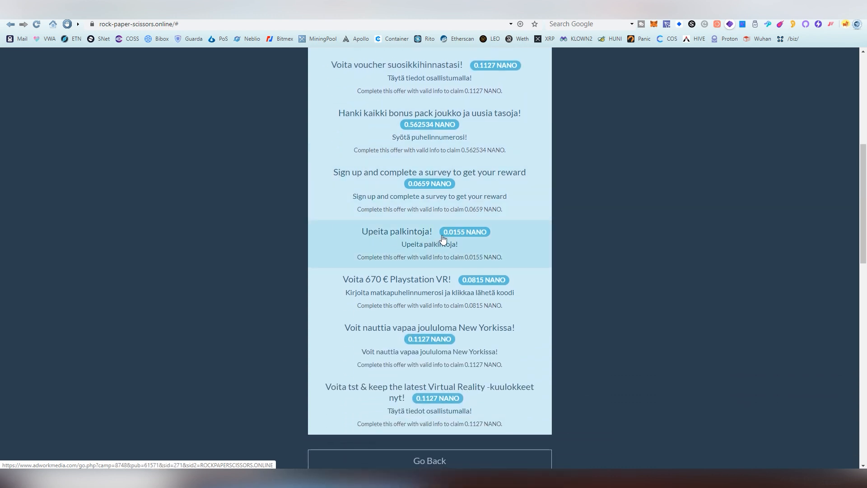
scroll("down", 3)
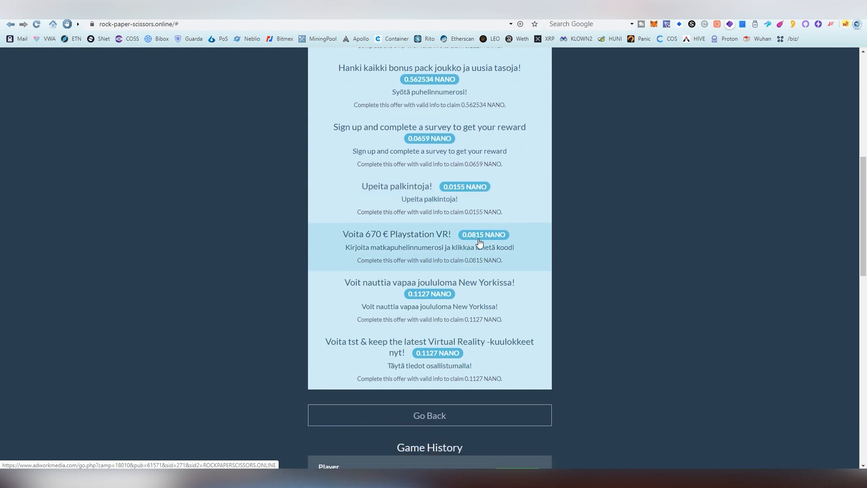
scroll("down", 3)
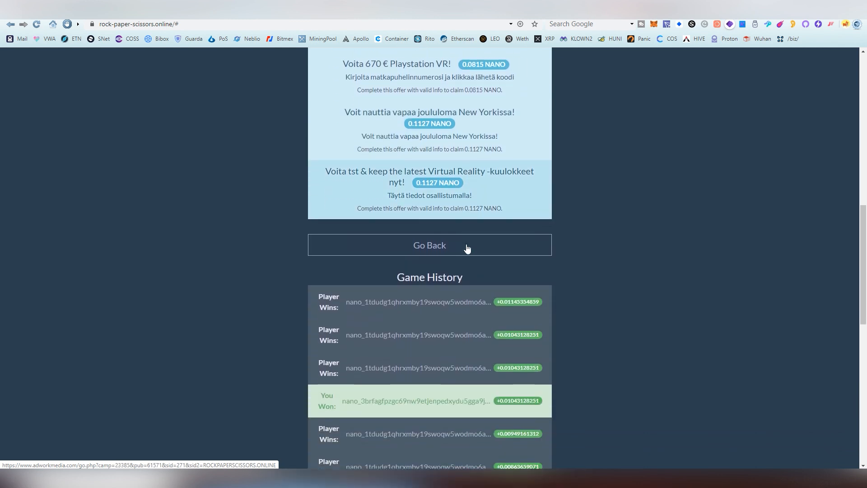
scroll("down", 3)
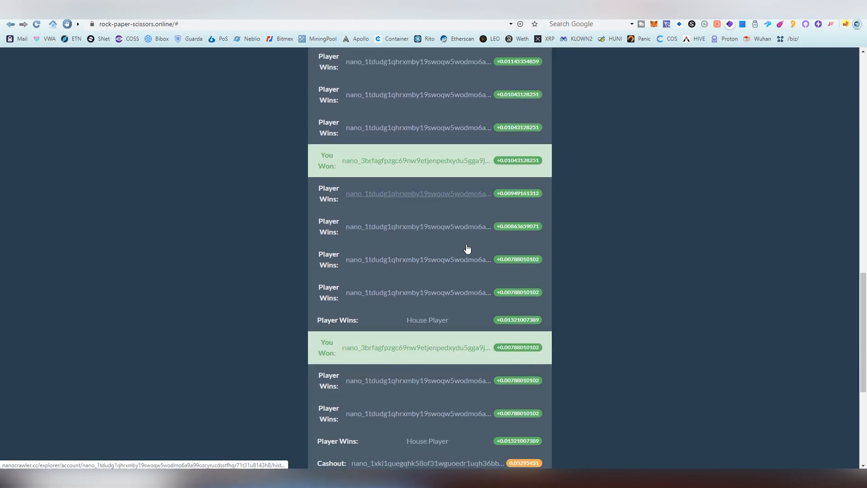
scroll("down", 3)
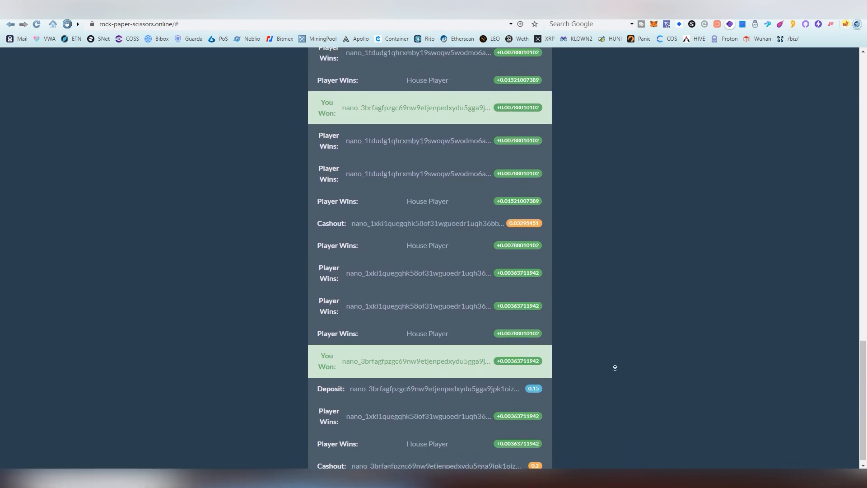
scroll("up", 3)
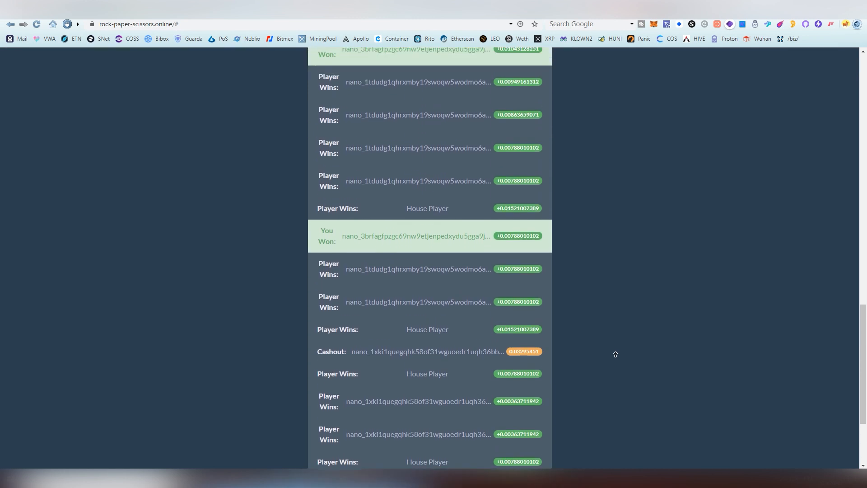
scroll("up", 3)
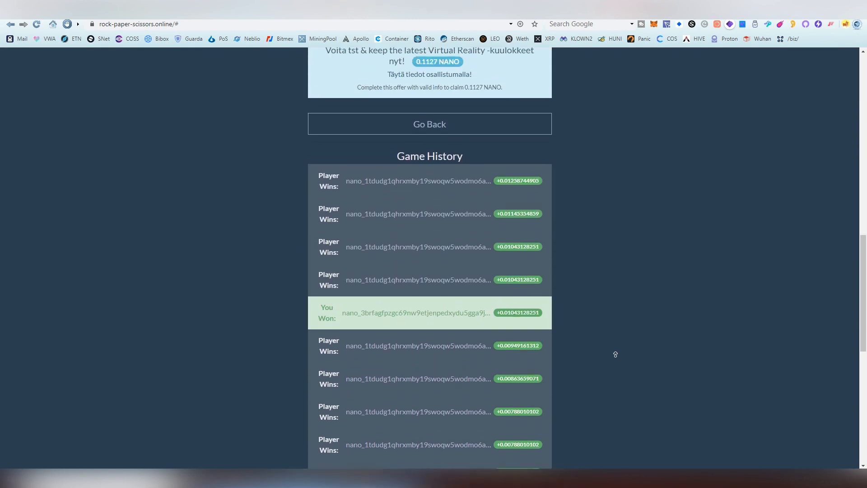
scroll("up", 3)
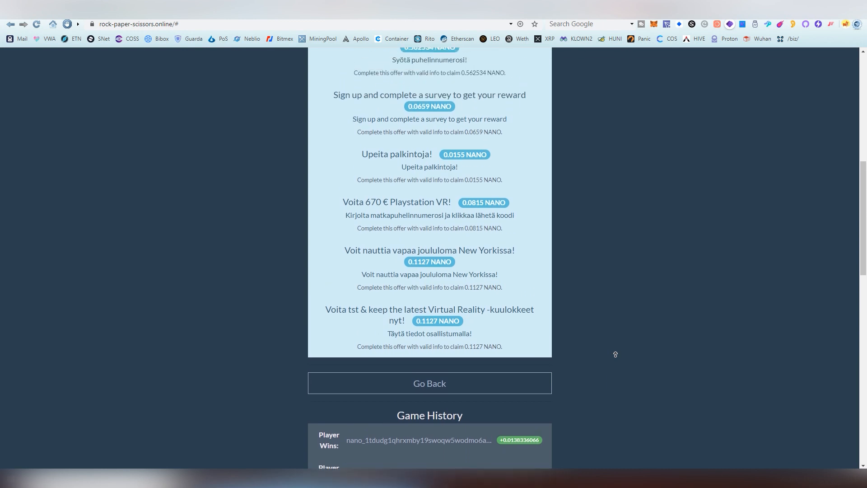
scroll("up", 3)
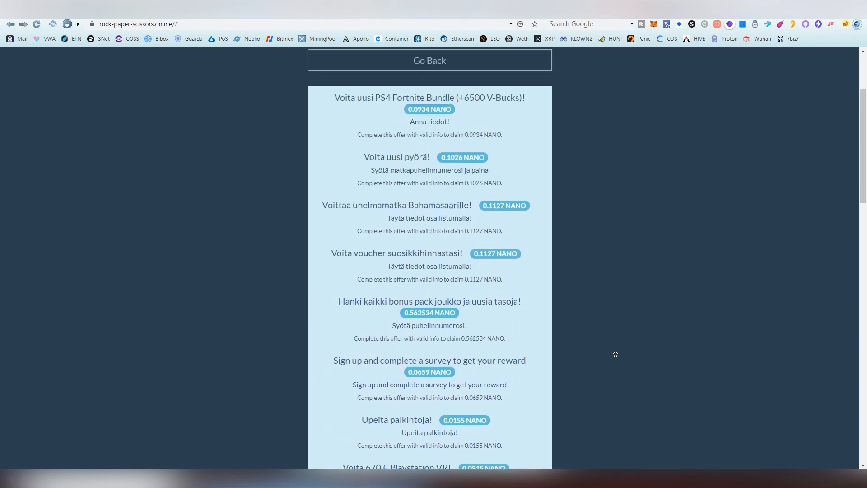
scroll("up", 3)
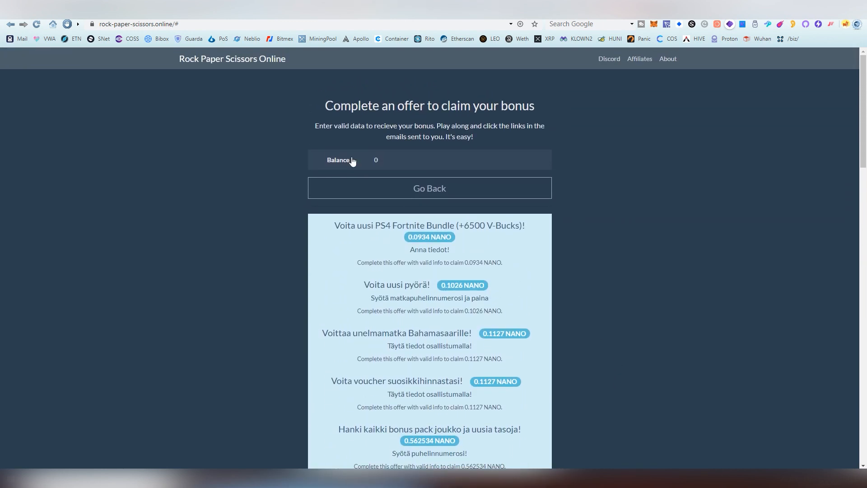
mouse_move(276, 155)
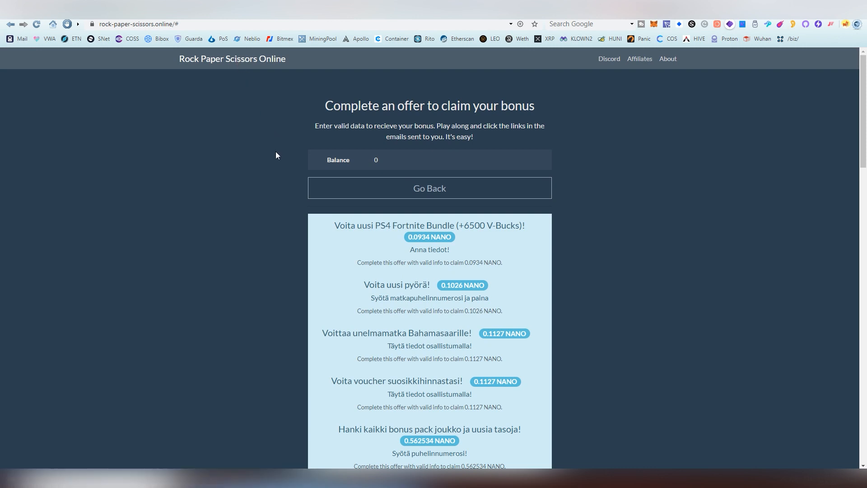
View the About Game how-to-play and rules dialog, then close it.
left_click(668, 59)
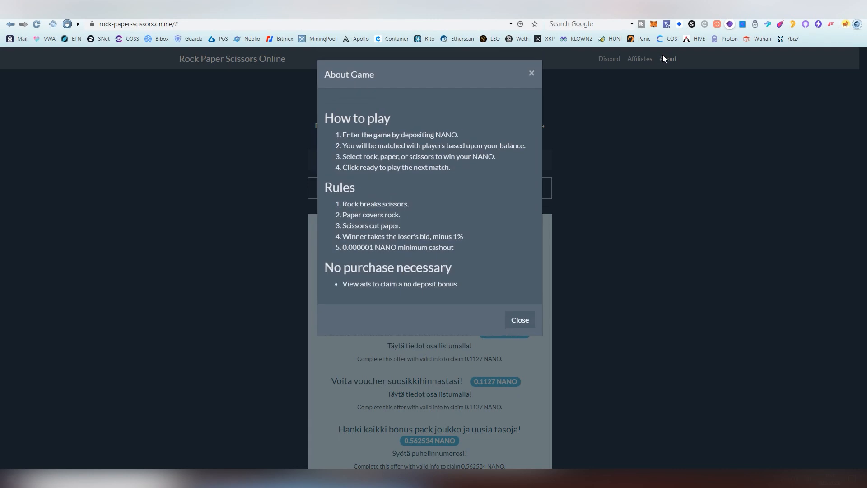
left_click(519, 320)
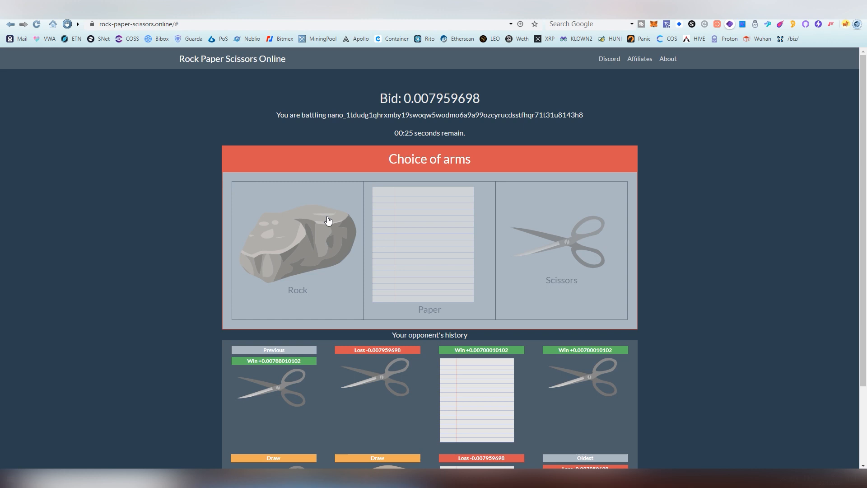
Throw rock in this round, then paper in the next round.
left_click(297, 243)
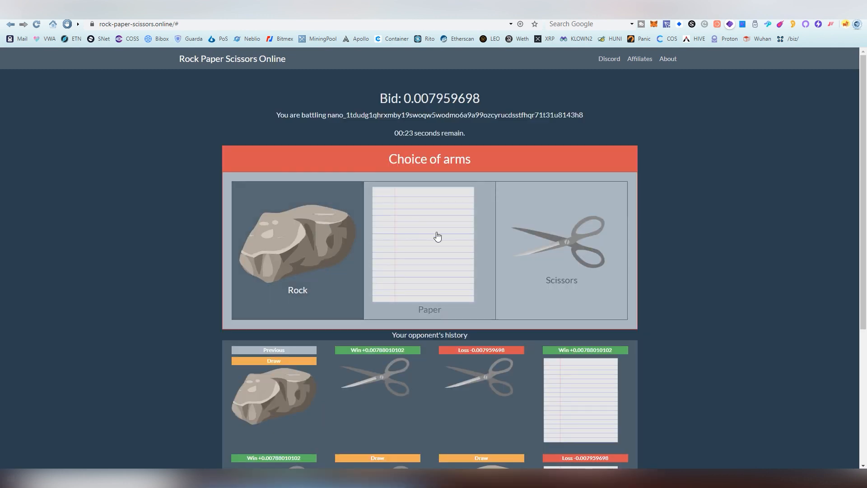
mouse_move(524, 249)
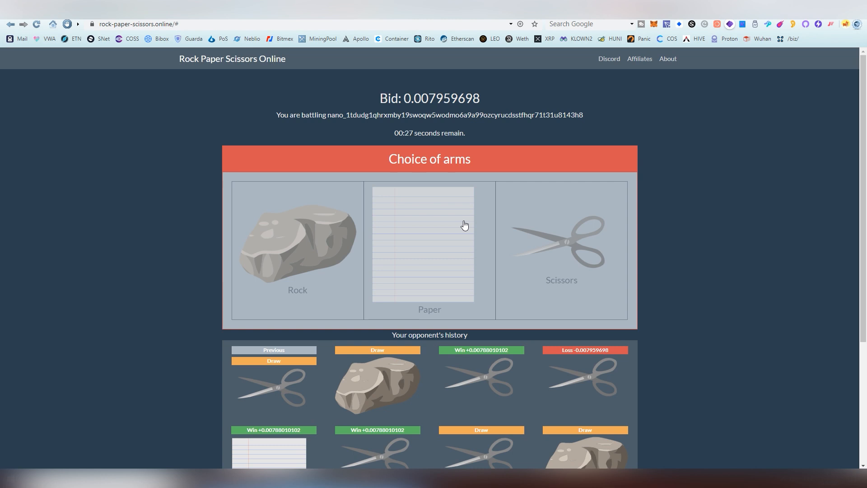
left_click(423, 243)
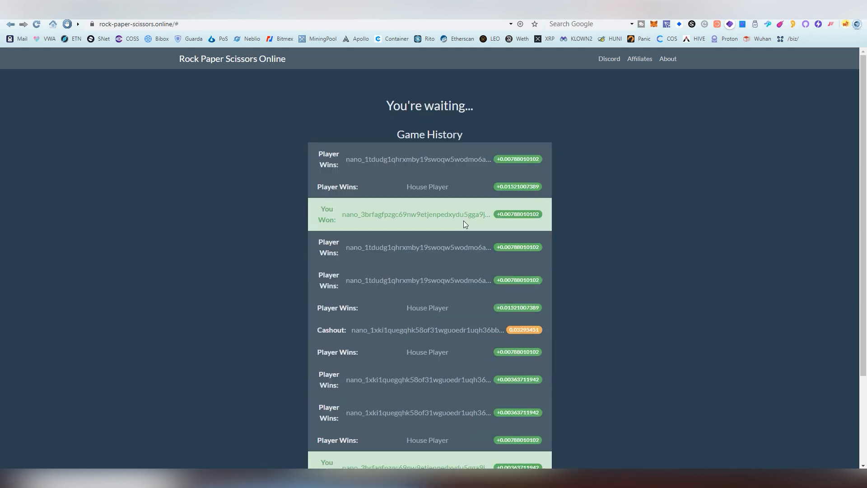